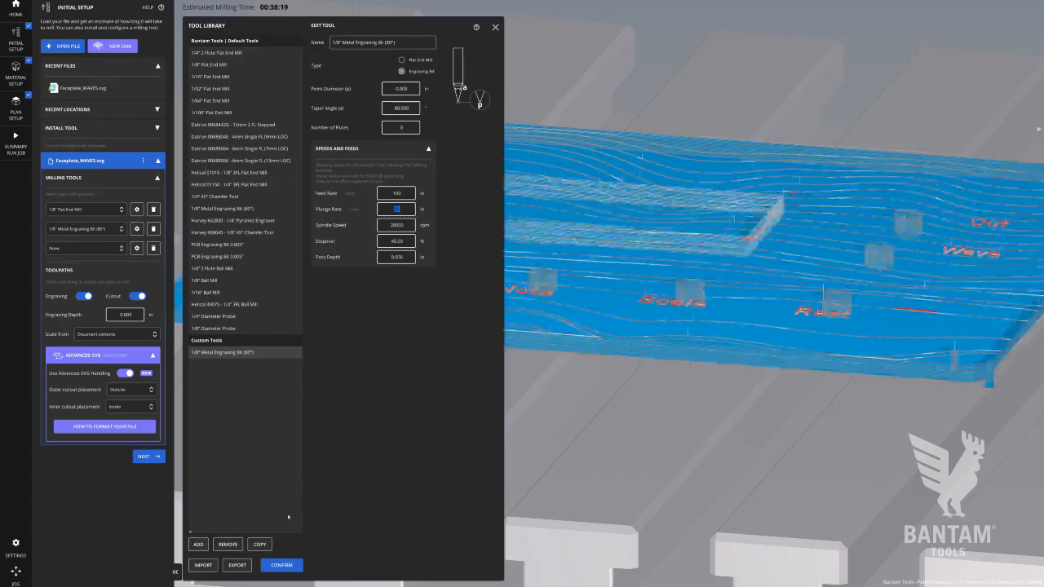
Confirm the Tool Library and bring up the Tool Install dialog for the 1/8" Flat End Mill.
left_click(280, 564)
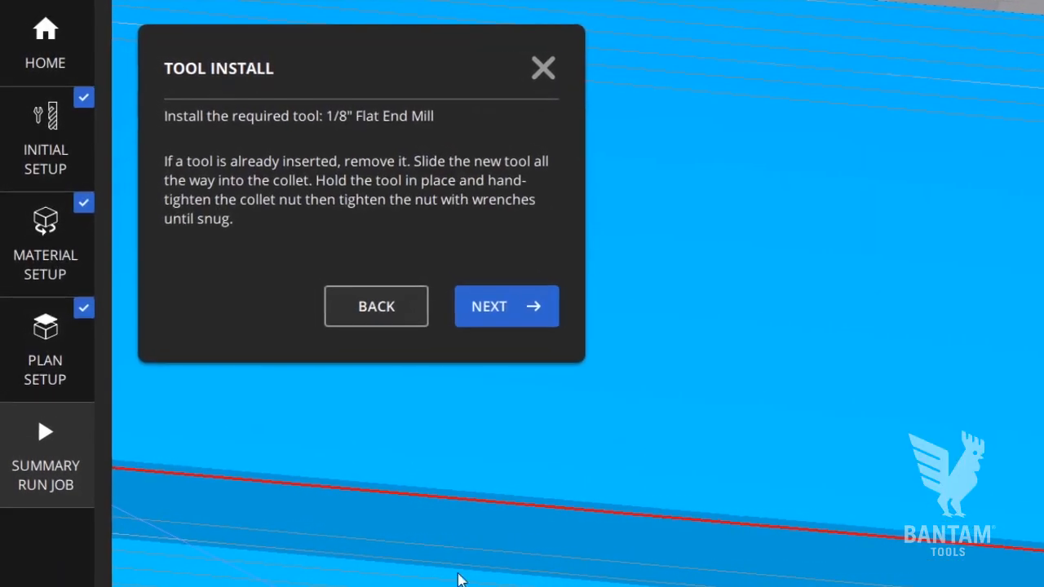
left_click(542, 69)
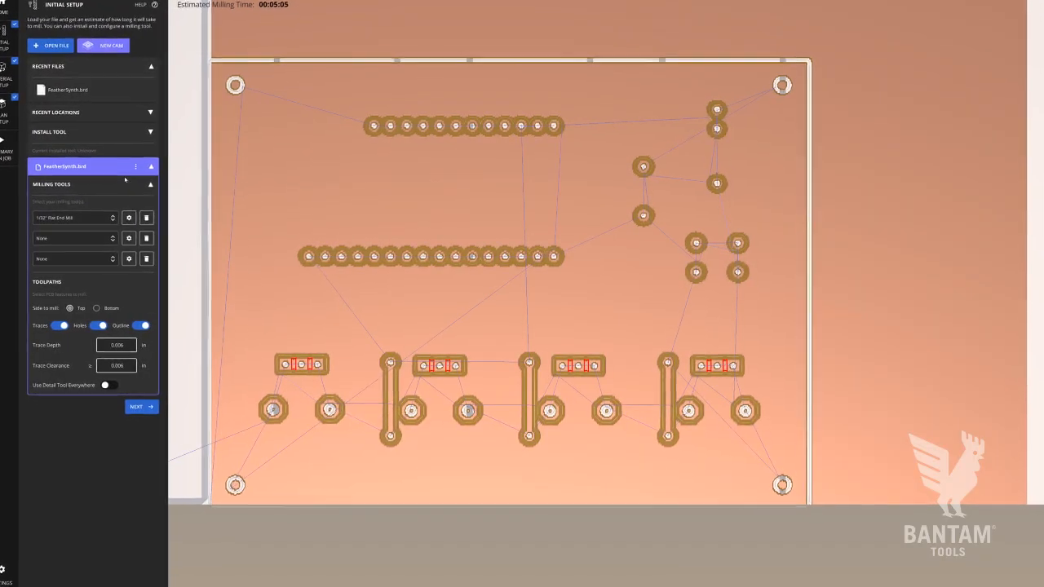